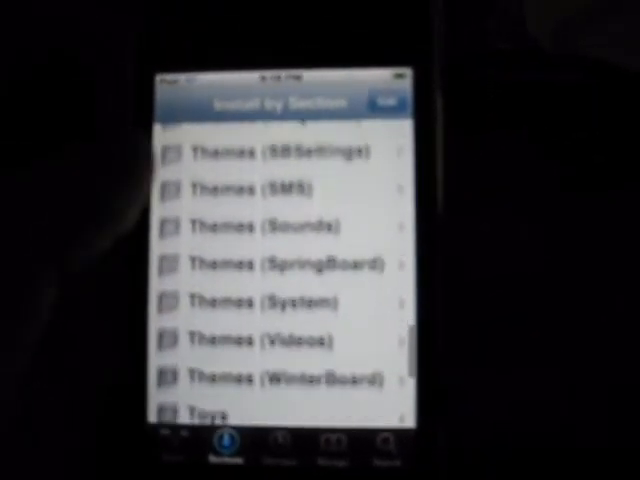
pyautogui.write('steff')
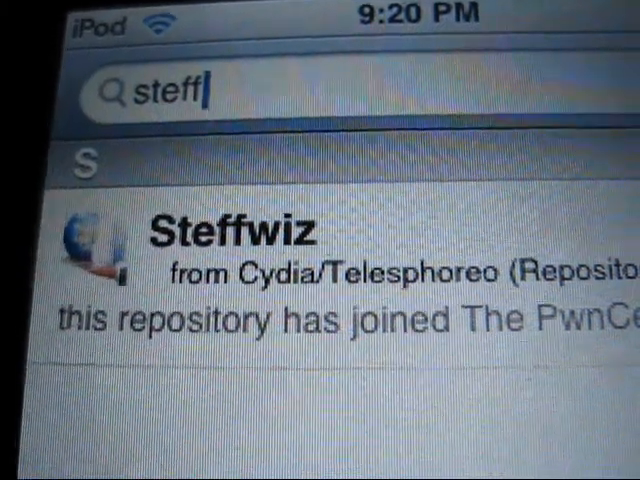